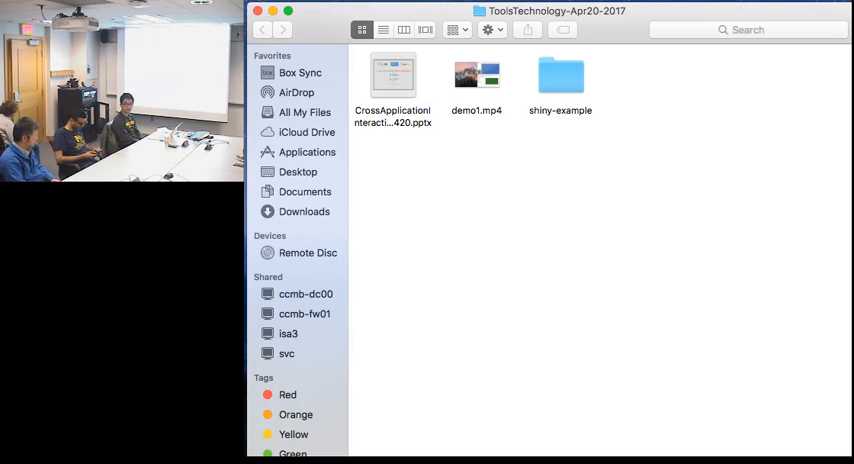
Open the Cross Application Data Exploration .pptx and play the slide show from slide 1.
{"action": "left_click", "coordinate": [305, 313]}
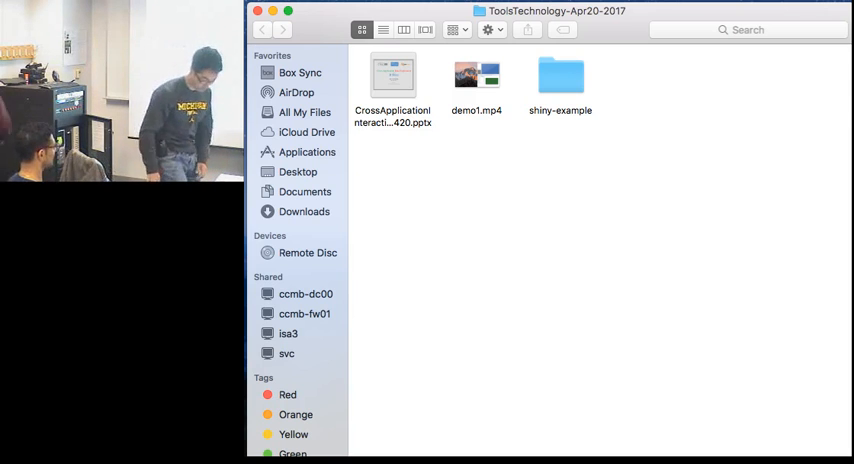
{"action": "double_click", "coordinate": [393, 76]}
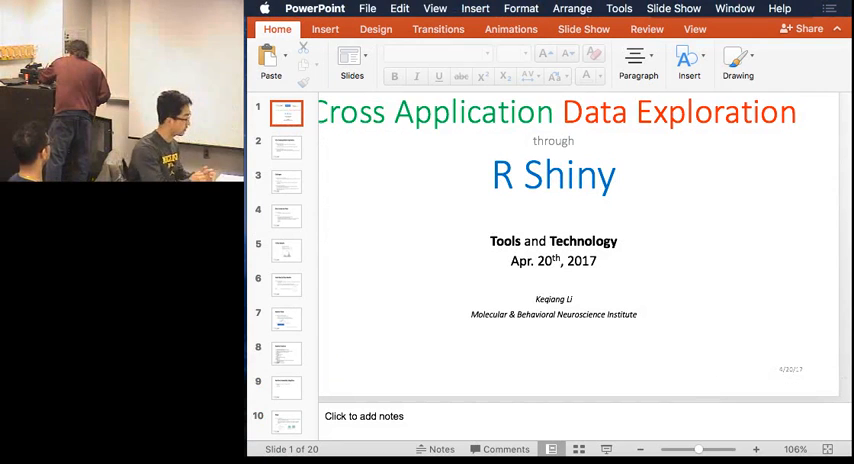
{"action": "left_click", "coordinate": [511, 28]}
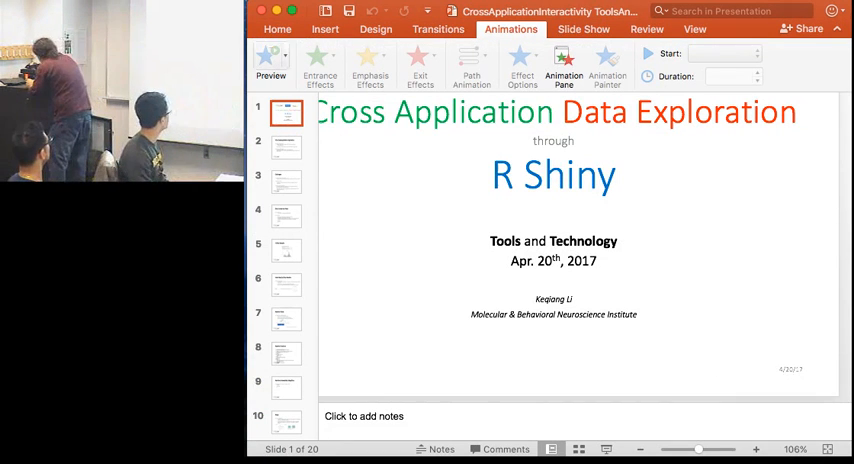
{"action": "left_click", "coordinate": [584, 28]}
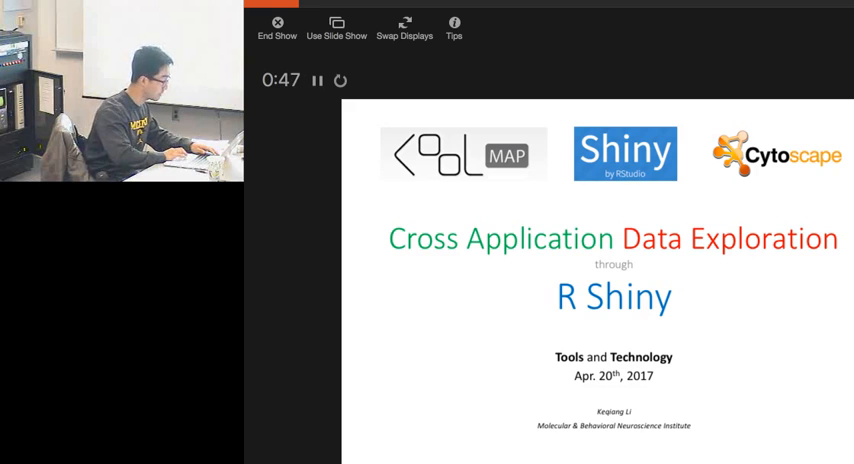
{"action": "left_click", "coordinate": [277, 22]}
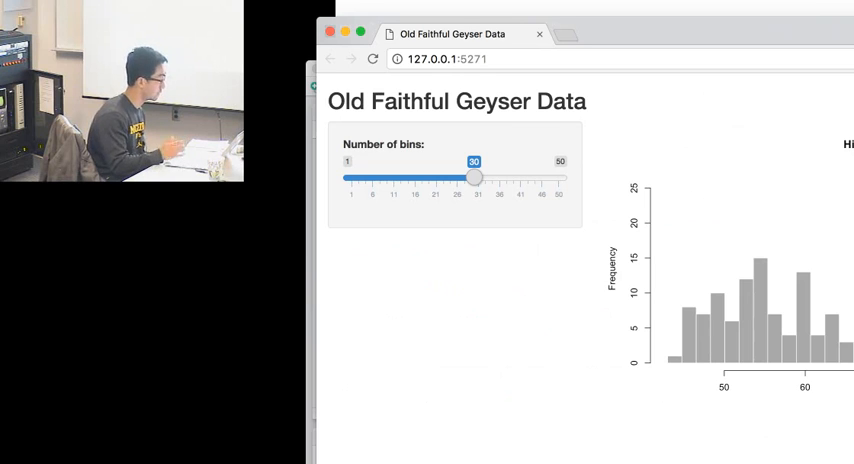
Set the Old Faithful histogram to 17, 9, then 28 bins, then raise the count again.
{"action": "left_click_drag", "start_coordinate": [475, 176], "coordinate": [435, 176]}
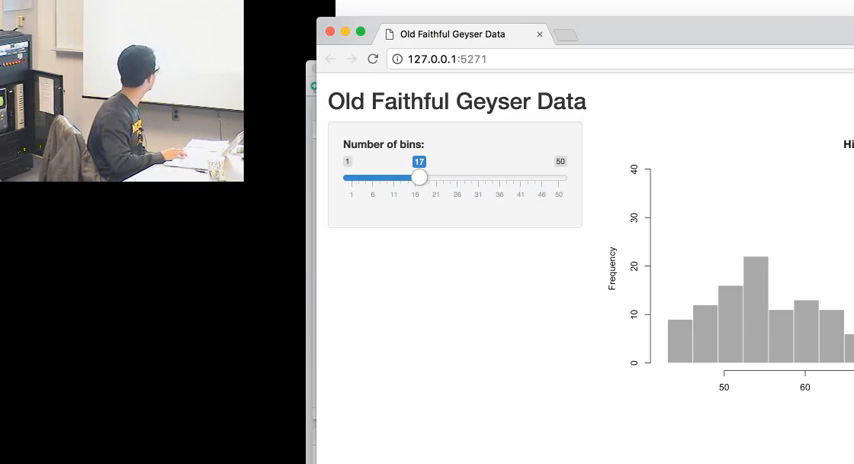
{"action": "left_click_drag", "start_coordinate": [420, 174], "coordinate": [383, 178]}
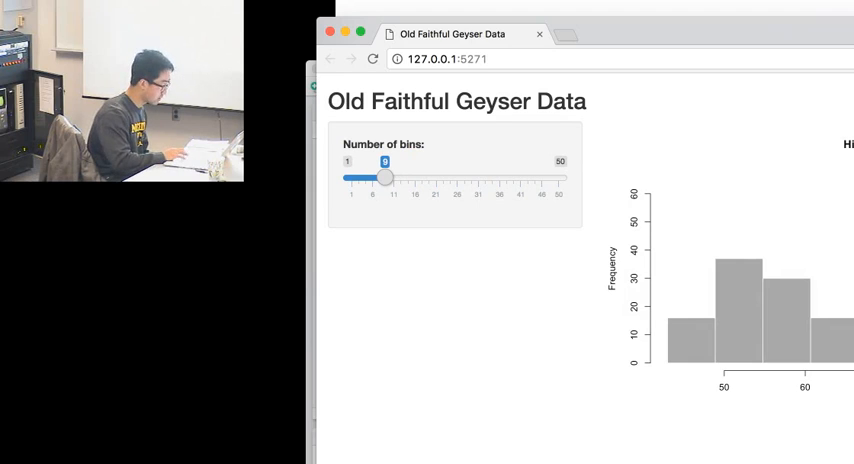
{"action": "left_click_drag", "start_coordinate": [385, 178], "coordinate": [465, 178]}
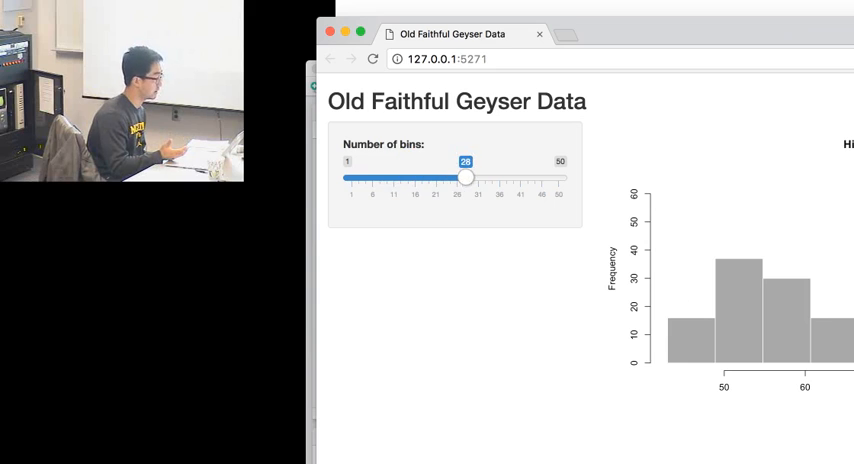
{"action": "left_click_drag", "start_coordinate": [465, 178], "coordinate": [533, 178]}
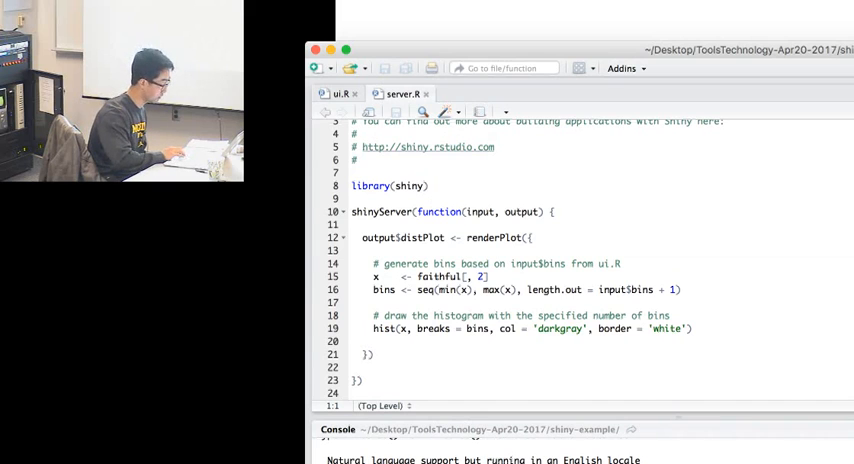
Show the ui.R script with the page title, bins slider and plot output.
{"action": "left_click", "coordinate": [342, 93]}
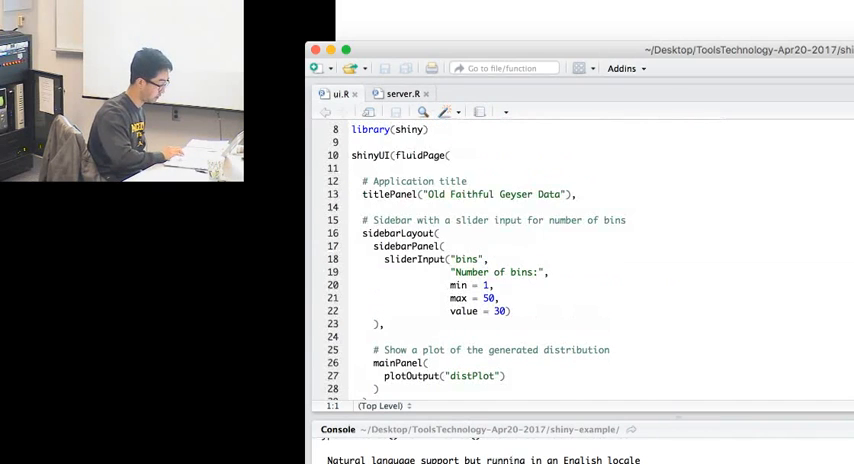
{"action": "left_click_drag", "start_coordinate": [382, 259], "coordinate": [510, 311]}
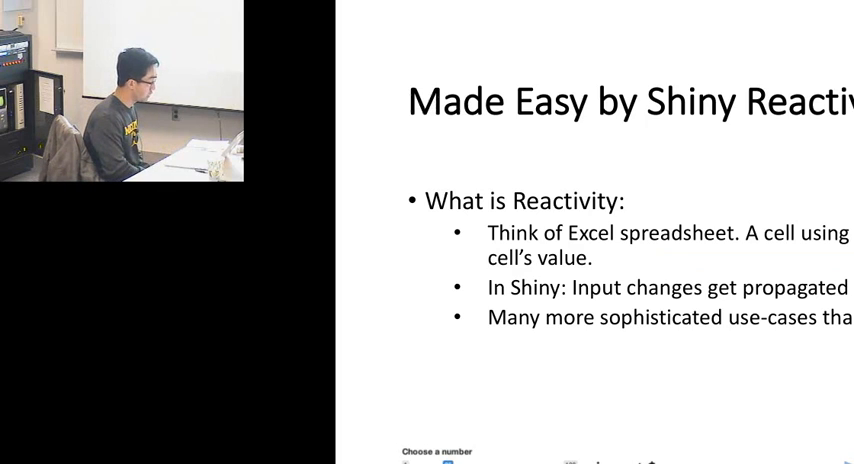
{"action": "key", "text": "Right"}
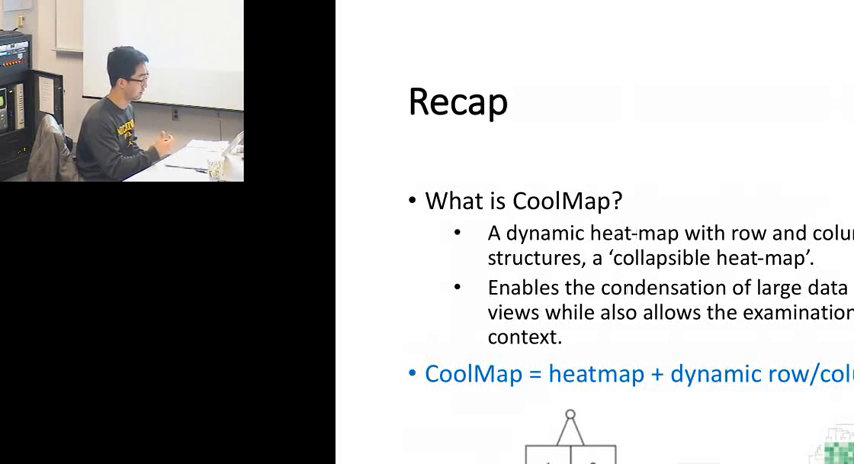
Advance the slide show to the CoolMap Recap slide.
{"action": "key", "text": "Right"}
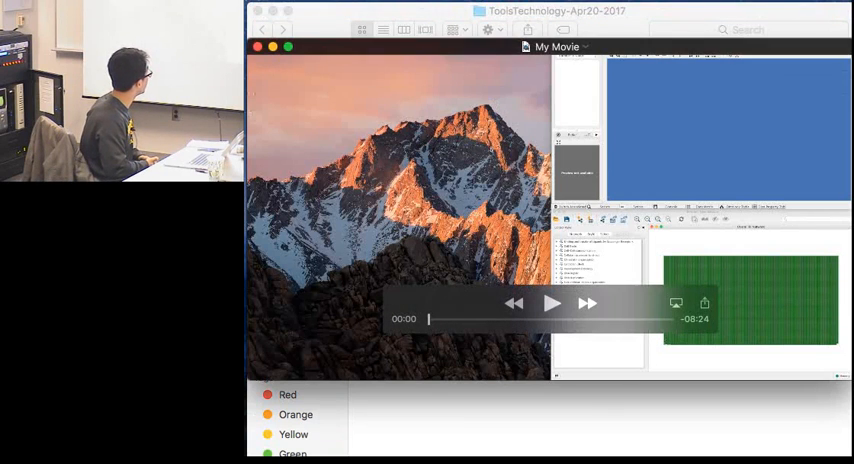
Start playing the 'My Movie' CoolMap demo in QuickTime Player.
{"action": "left_click", "coordinate": [553, 304]}
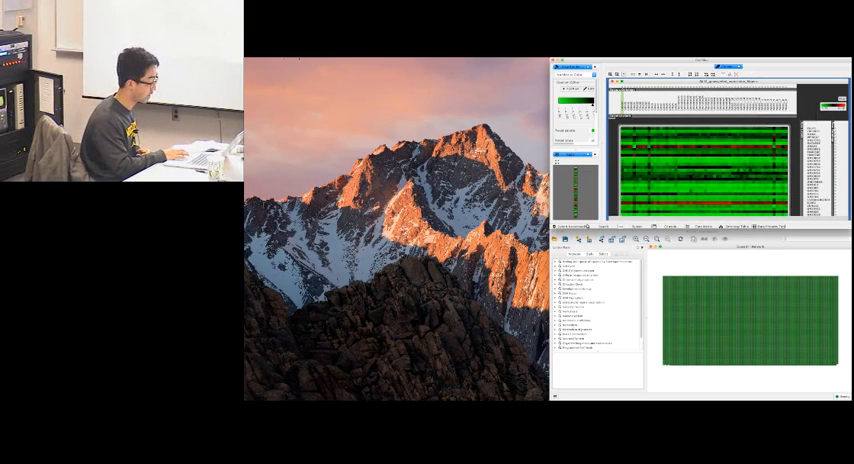
Keep the demo playing from about 1:00 to 1:52, reaching the Cross-App Exploration app.
{"action": "left_click", "coordinate": [282, 59]}
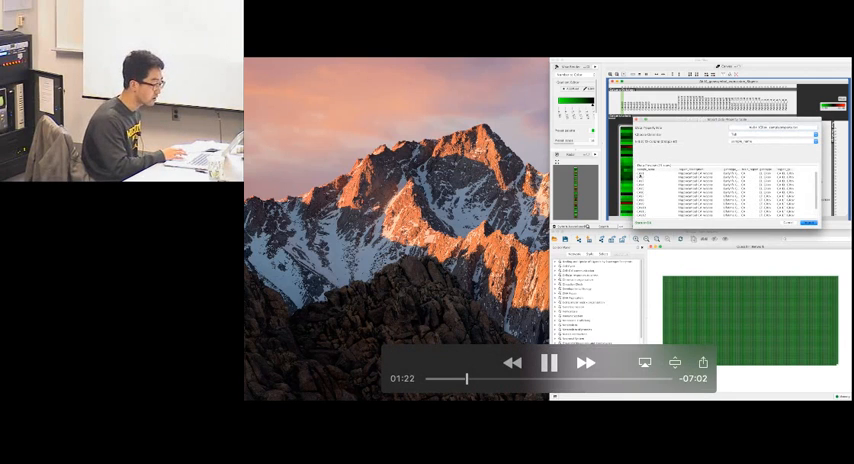
{"action": "left_click", "coordinate": [550, 363]}
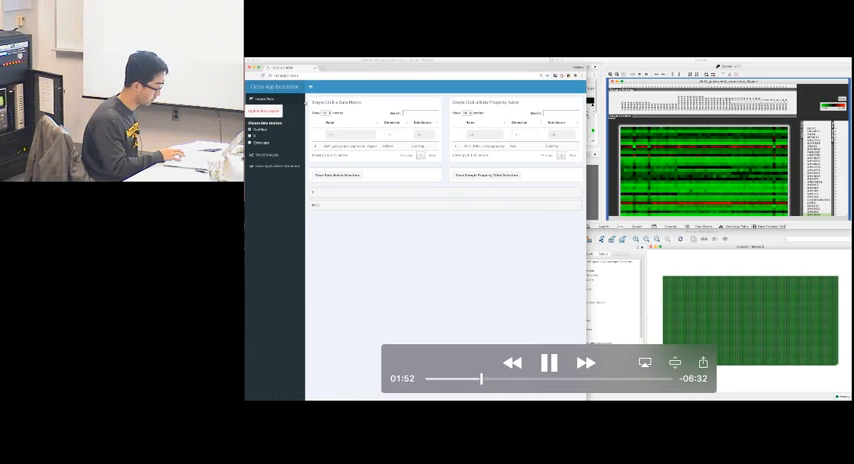
Pause and resume the demo around the region-coloured PCA plot, continuing to about 3:29.
{"action": "left_click", "coordinate": [550, 363]}
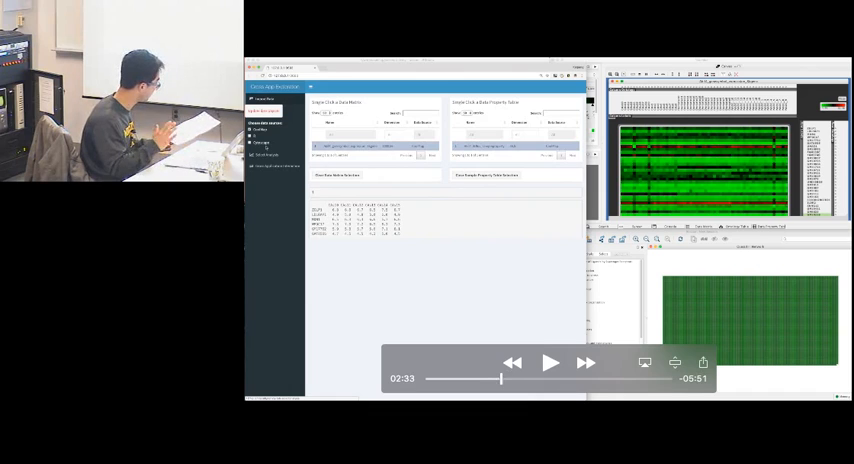
{"action": "left_click", "coordinate": [550, 362]}
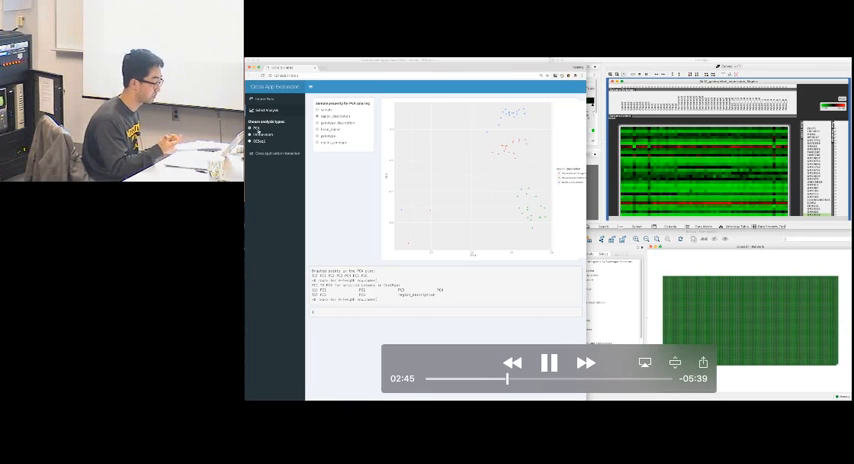
{"action": "left_click", "coordinate": [550, 363]}
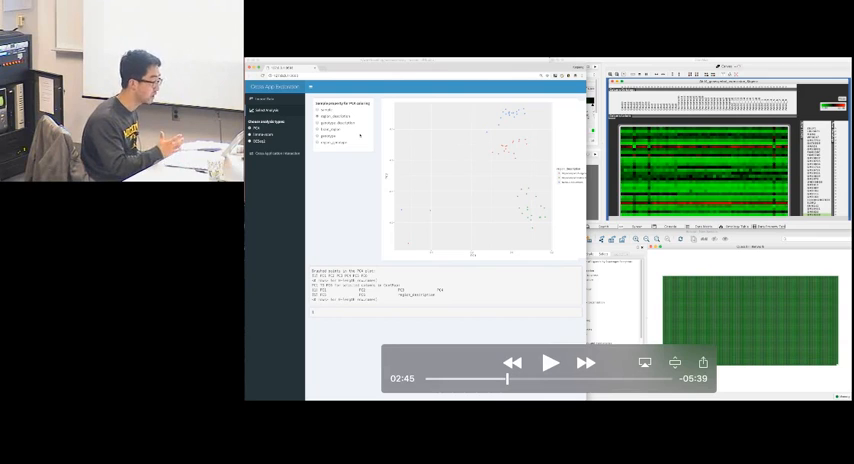
{"action": "left_click", "coordinate": [551, 363]}
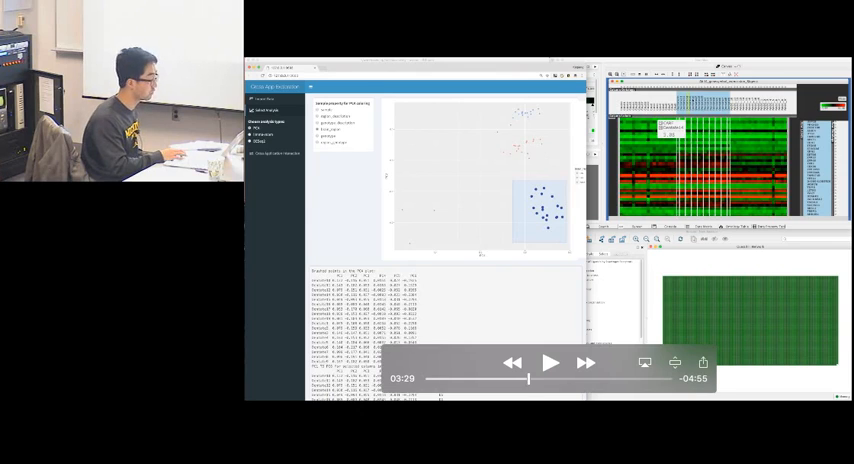
Resume the demo past the brushed PCA selection to the genotype-coloured plot at 4:51.
{"action": "left_click", "coordinate": [550, 363]}
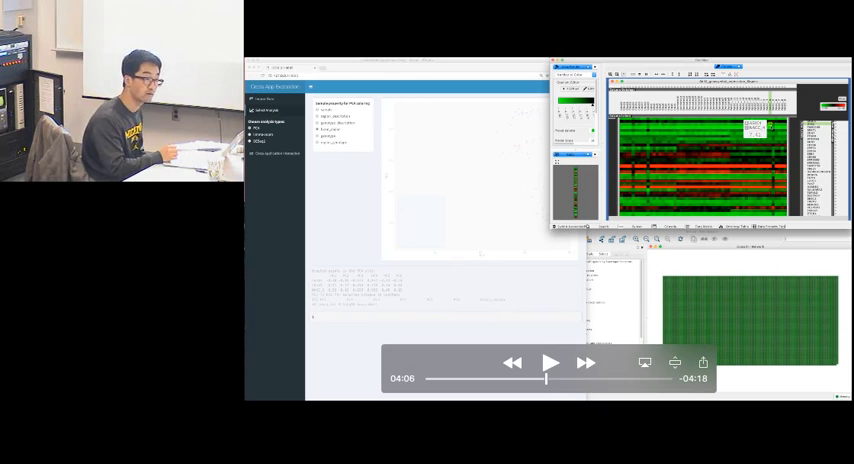
{"action": "left_click", "coordinate": [552, 362]}
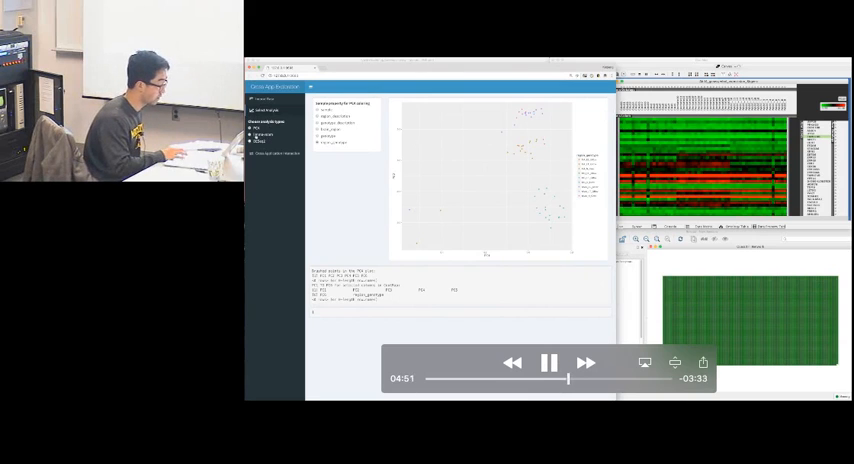
Pause the demo on the genotype-coloured PCA plot.
{"action": "left_click", "coordinate": [550, 362]}
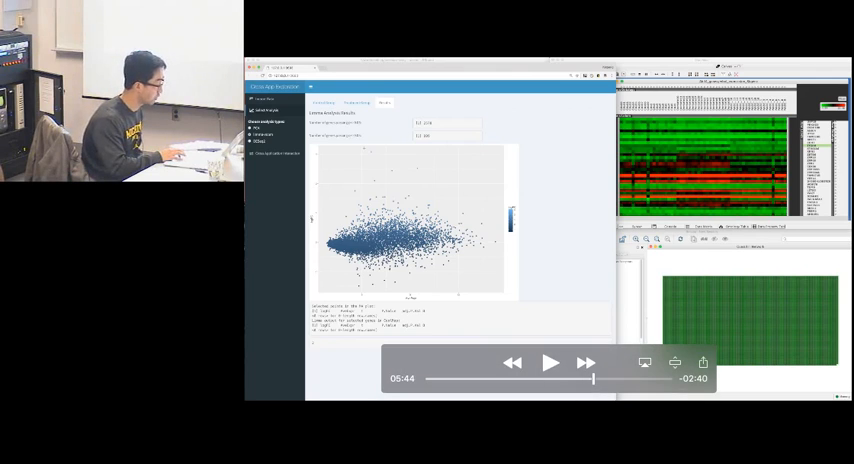
Resume the demo to the CoolMap data-source table at about 6:01.
{"action": "left_click", "coordinate": [551, 362]}
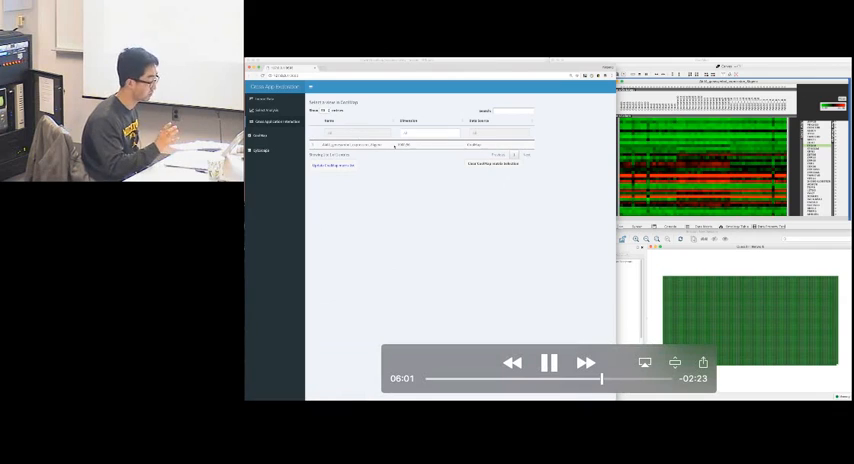
Pause the demo on the CoolMap views list, then resume until the Cytoscape network table appears.
{"action": "left_click", "coordinate": [549, 363]}
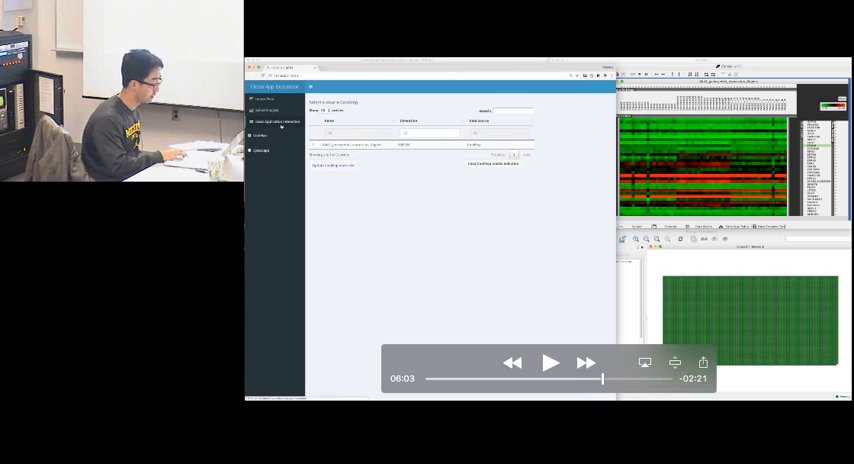
{"action": "left_click", "coordinate": [551, 362]}
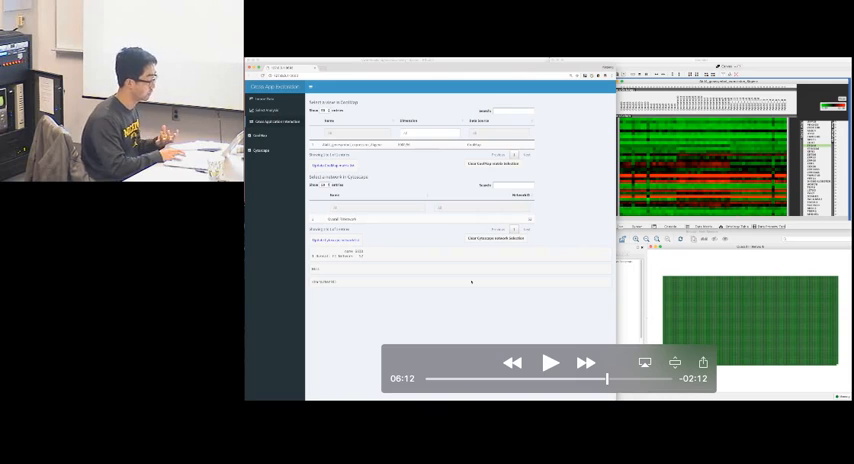
{"action": "left_click", "coordinate": [550, 363]}
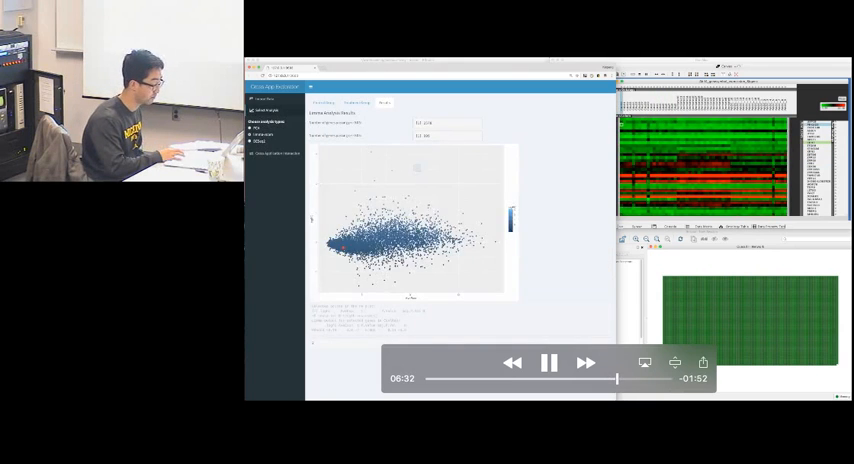
Pause on the Limma results scatter plot to discuss highlighted genes, then resume the demo.
{"action": "left_click", "coordinate": [550, 362]}
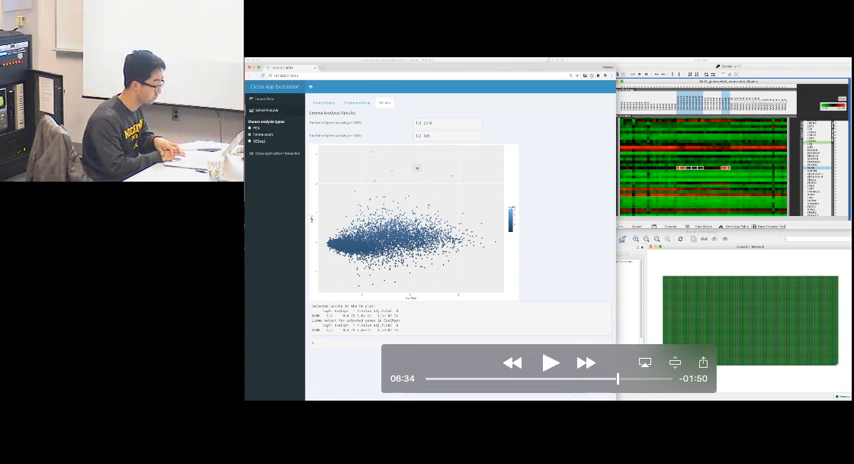
{"action": "left_click", "coordinate": [551, 362]}
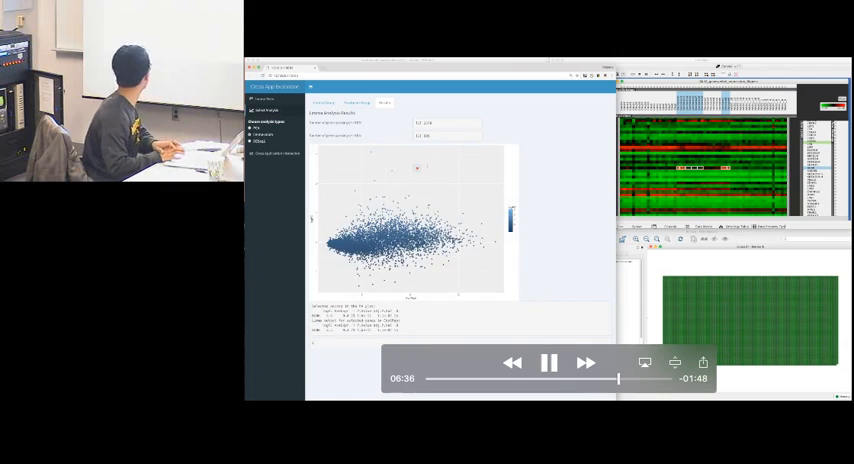
{"action": "left_click", "coordinate": [550, 363]}
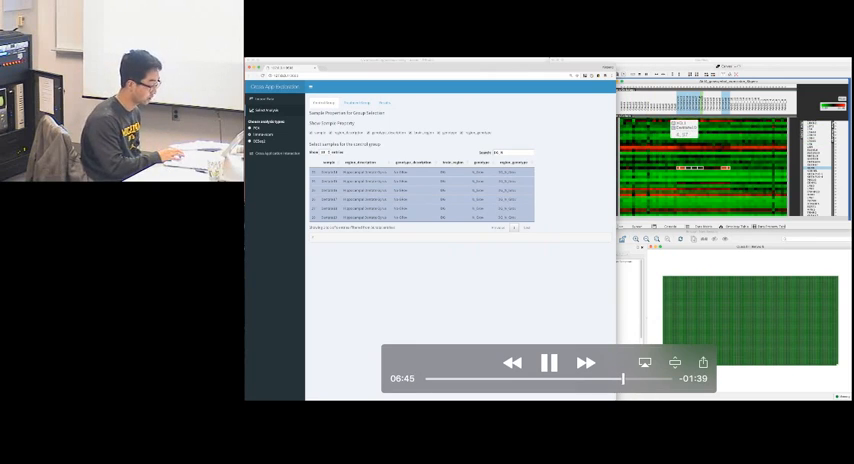
Switch to the Treatment Group tab, pause on its samples, then resume the demo.
{"action": "left_click", "coordinate": [356, 102]}
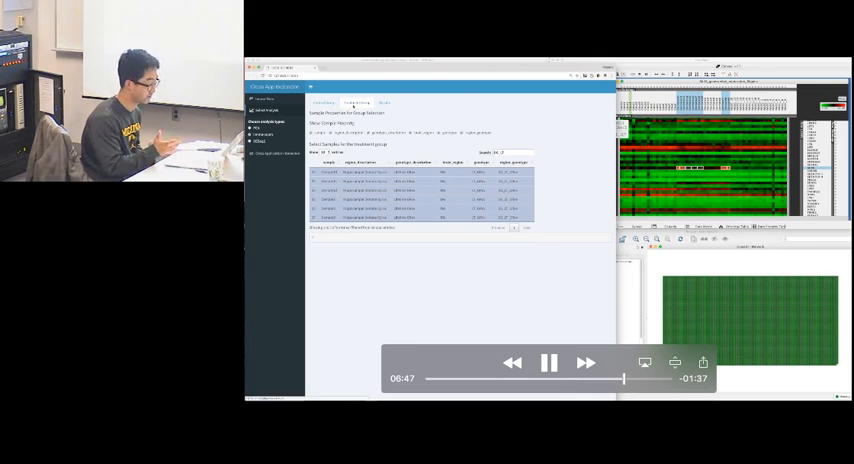
{"action": "left_click", "coordinate": [550, 363]}
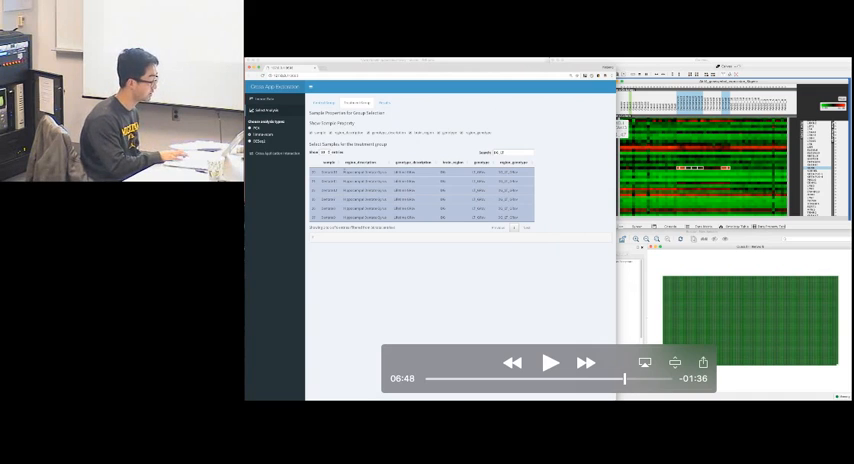
{"action": "left_click", "coordinate": [551, 363]}
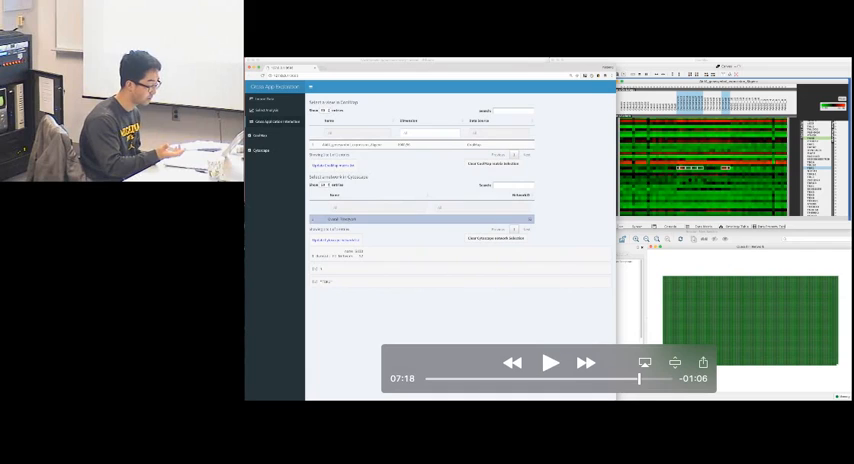
Pause and resume the demo through gene brushing and the Convert Pathway to FI Network dialog.
{"action": "left_click", "coordinate": [551, 363]}
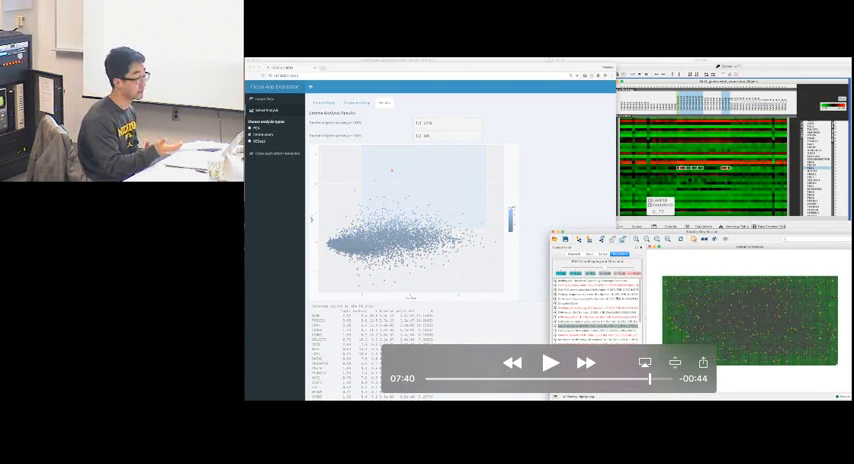
{"action": "left_click", "coordinate": [550, 362]}
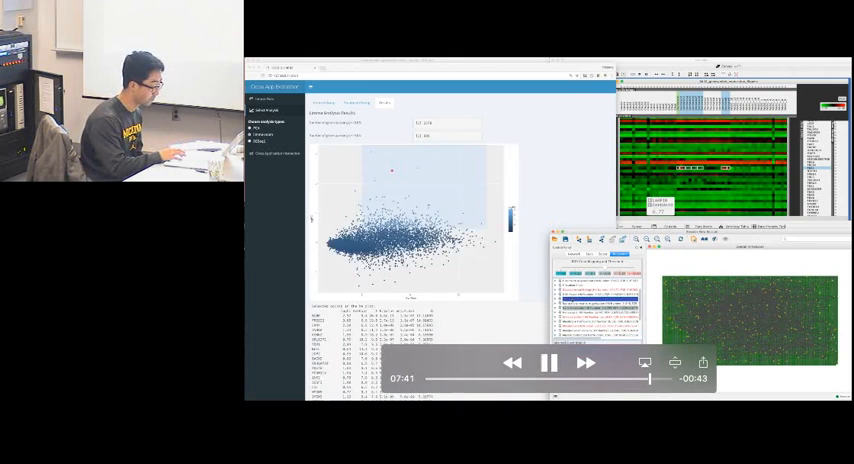
{"action": "left_click", "coordinate": [550, 363]}
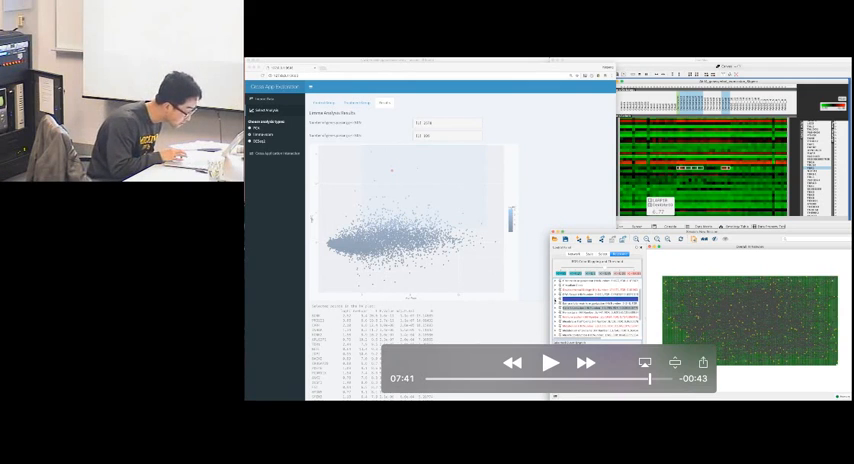
{"action": "left_click", "coordinate": [549, 363]}
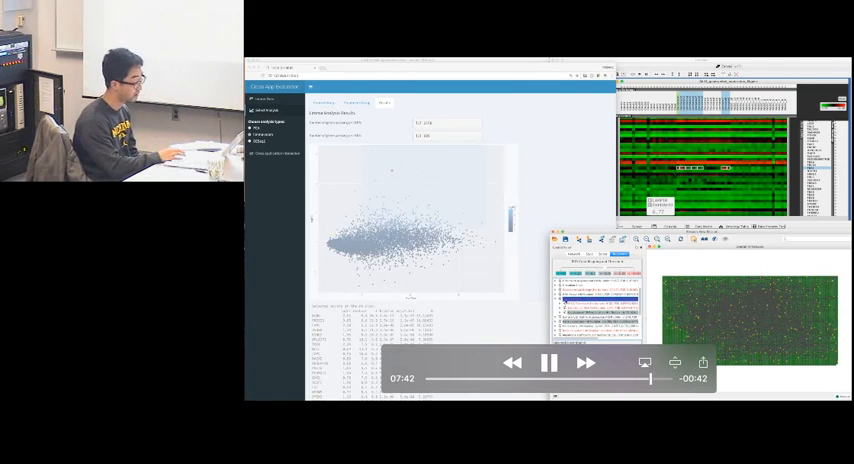
{"action": "left_click", "coordinate": [549, 362]}
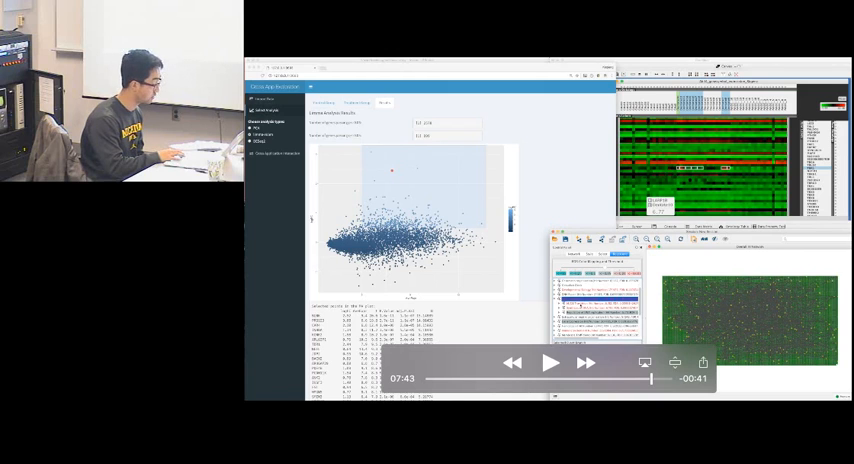
{"action": "left_click", "coordinate": [551, 362]}
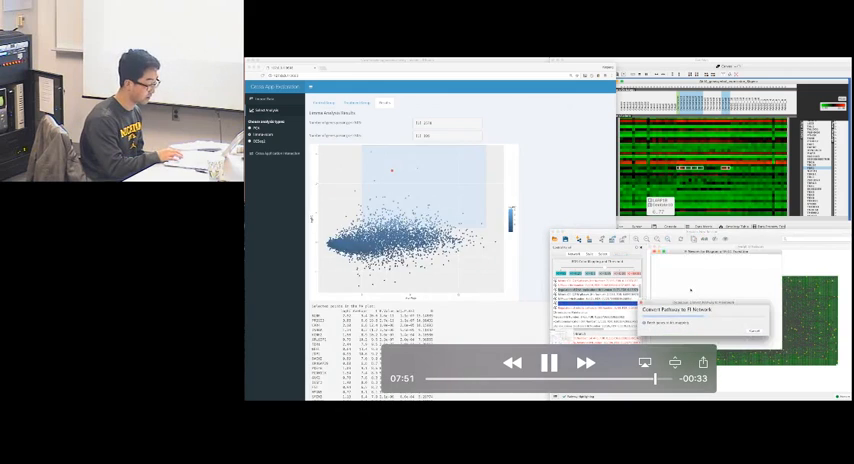
Briefly pause, then resume the demo until the converted FI network appears in Cytoscape.
{"action": "left_click", "coordinate": [755, 331]}
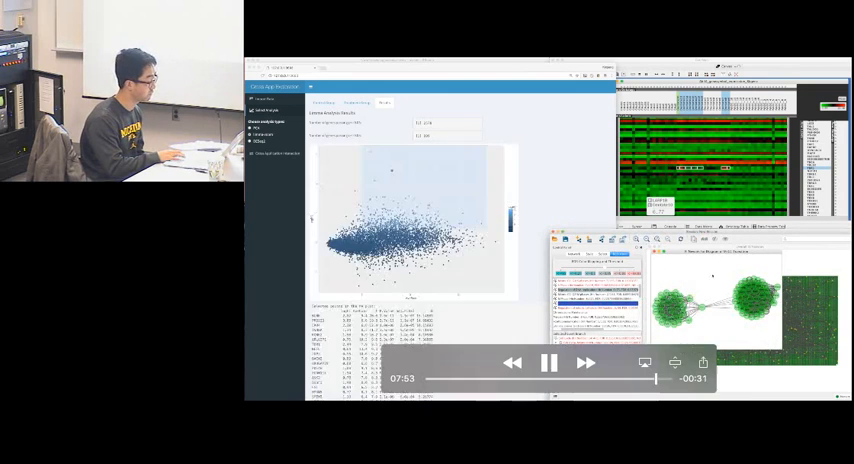
{"action": "left_click", "coordinate": [549, 362]}
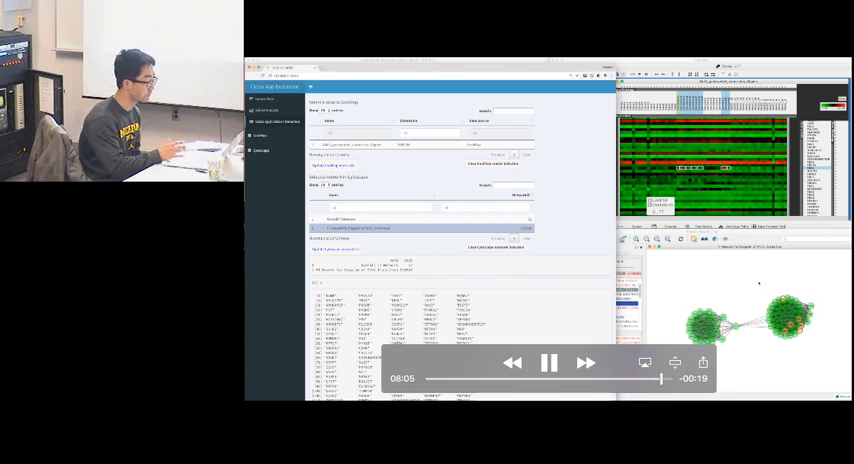
Let the demo video finish, then bring PowerPoint back showing slide 18 with the Demo link.
{"action": "left_click", "coordinate": [551, 363]}
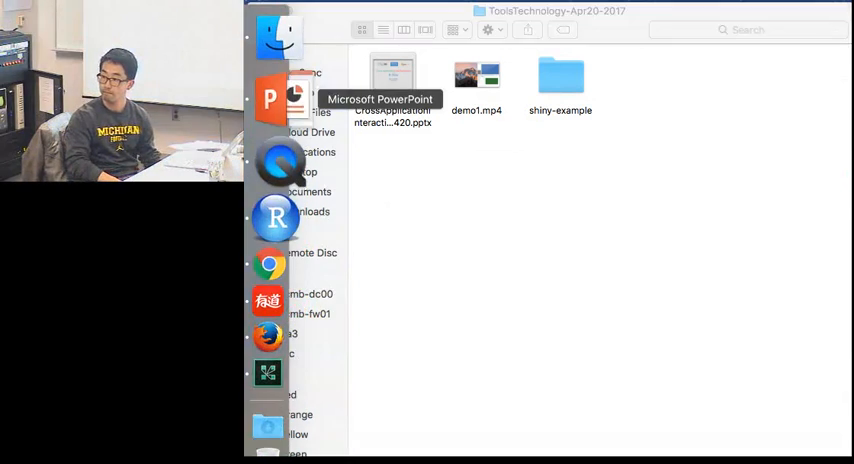
{"action": "double_click", "coordinate": [391, 75]}
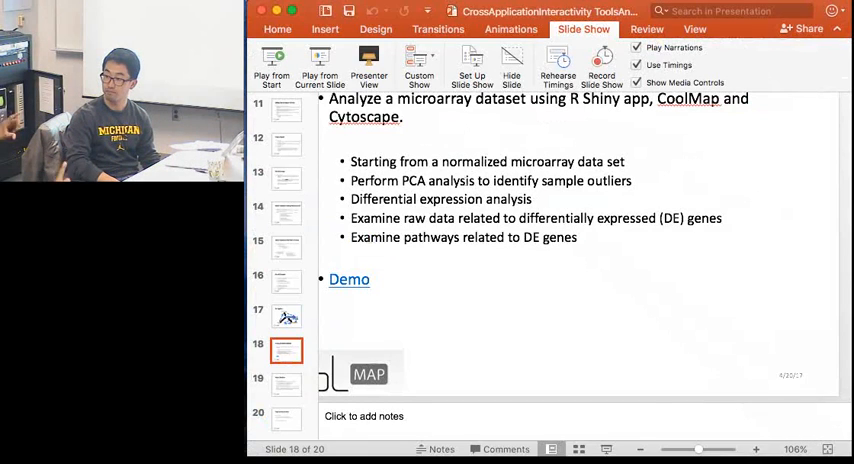